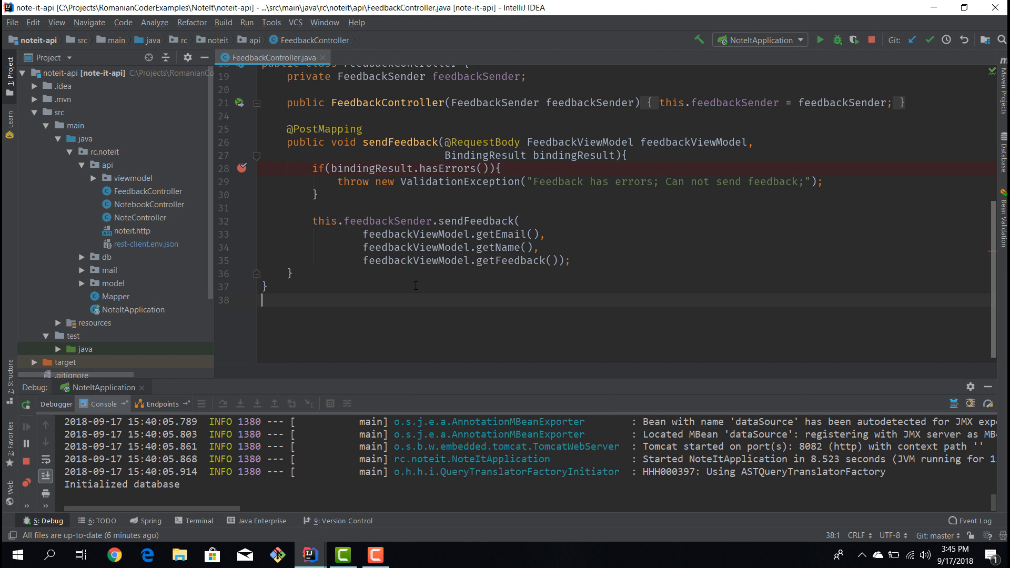
pyautogui.moveTo(250, 164)
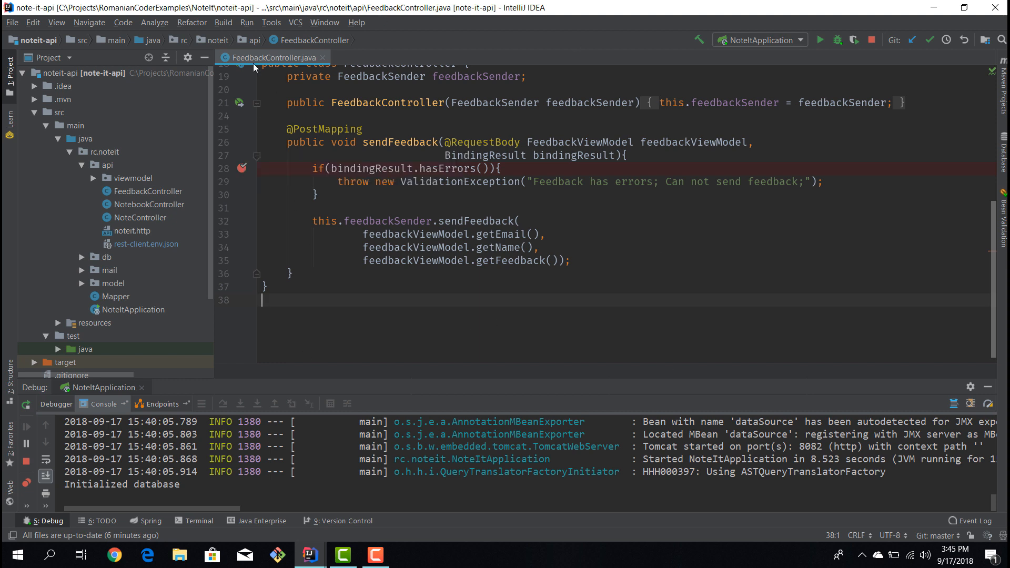
pyautogui.moveTo(385, 64)
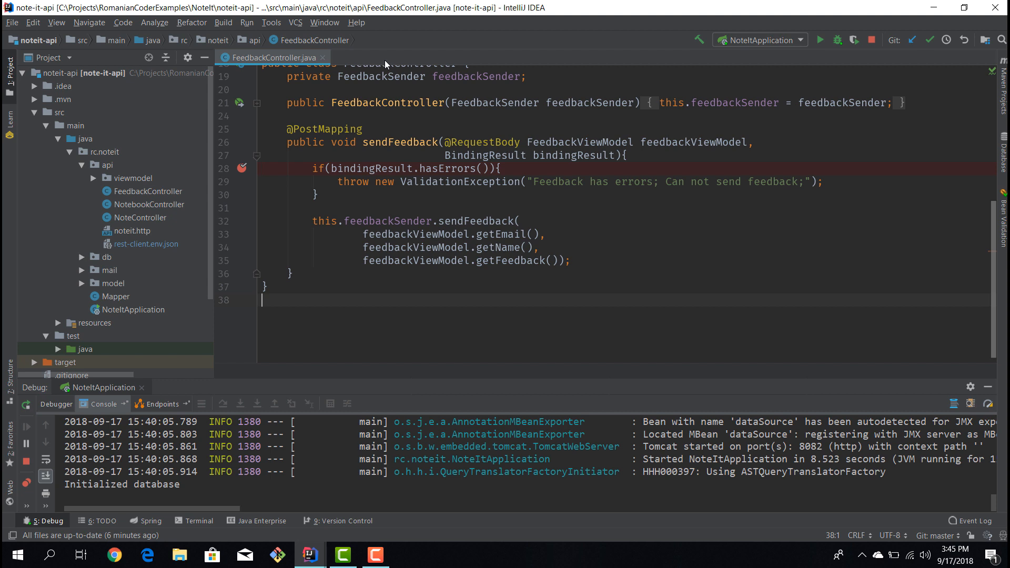
pyautogui.moveTo(763, 88)
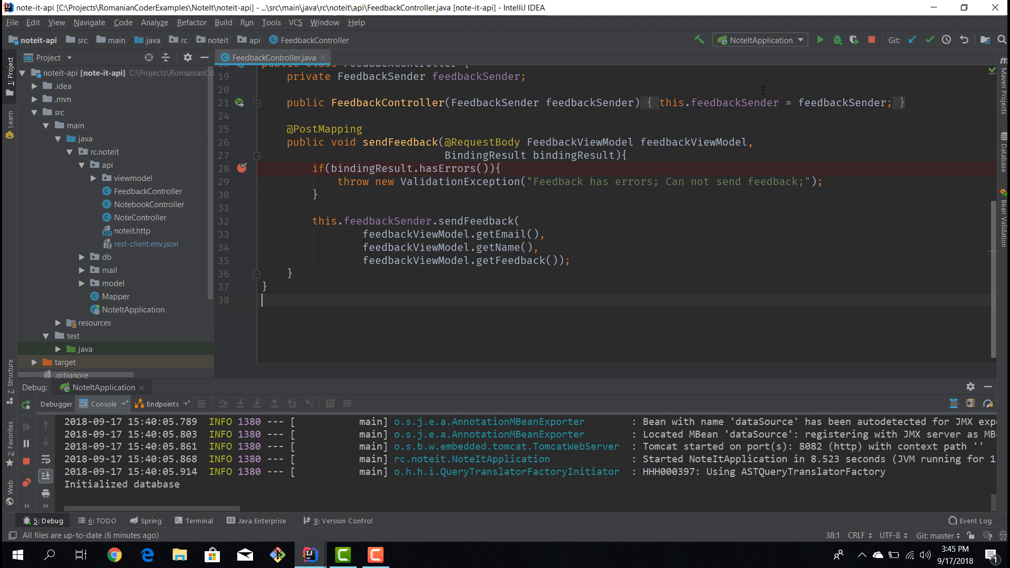
pyautogui.moveTo(317, 516)
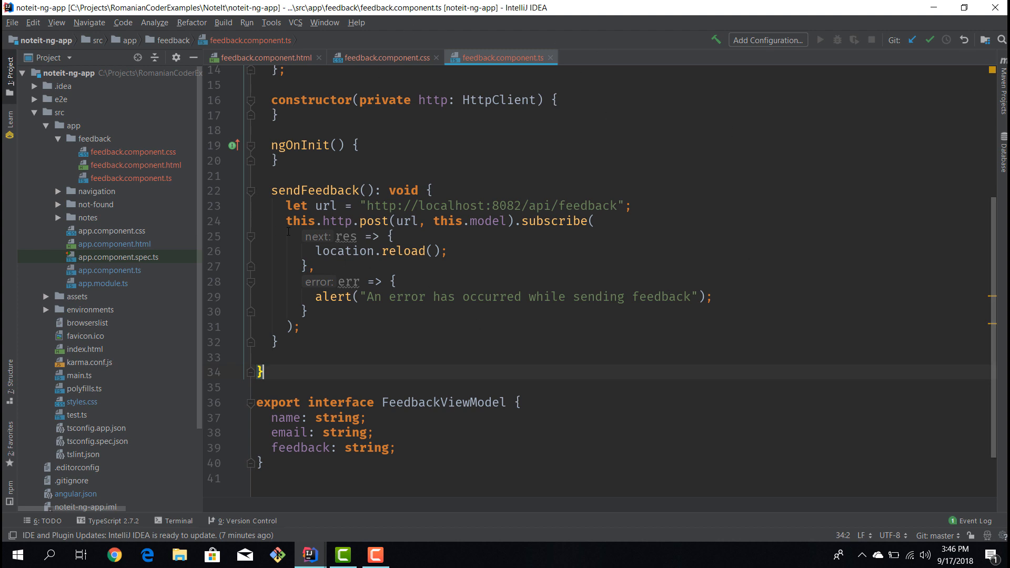
pyautogui.moveTo(250, 227)
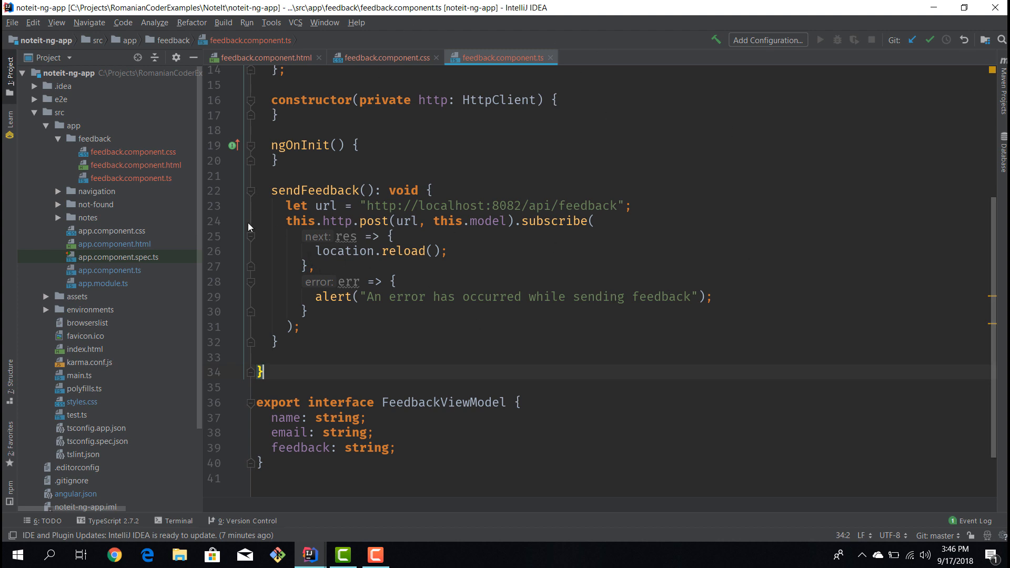
# Add a breakpoint on line 23, the url line of sendFeedback in feedback.component.ts
pyautogui.click(234, 205)
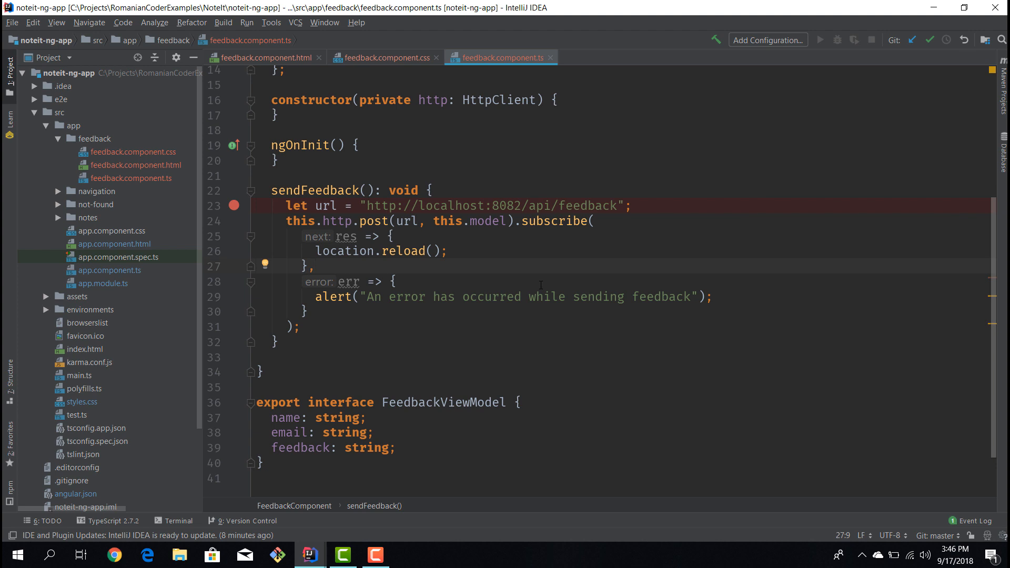
pyautogui.moveTo(233, 206)
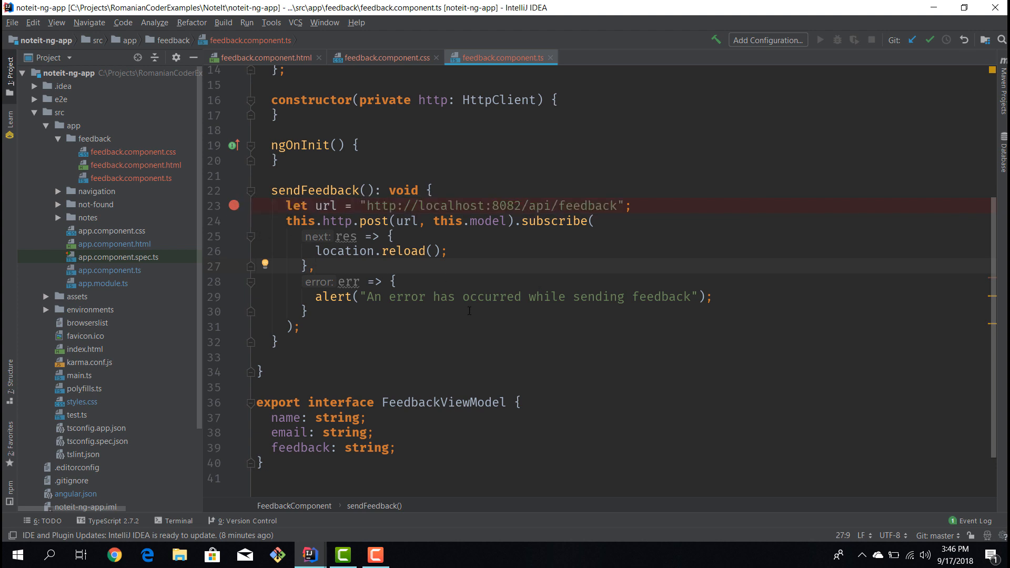
pyautogui.click(178, 520)
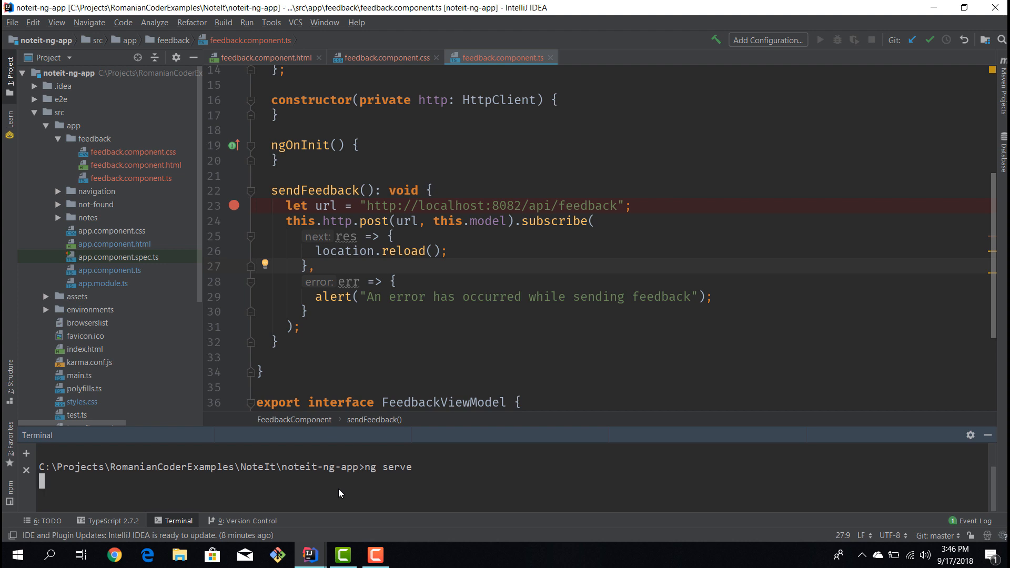
pyautogui.moveTo(772, 297)
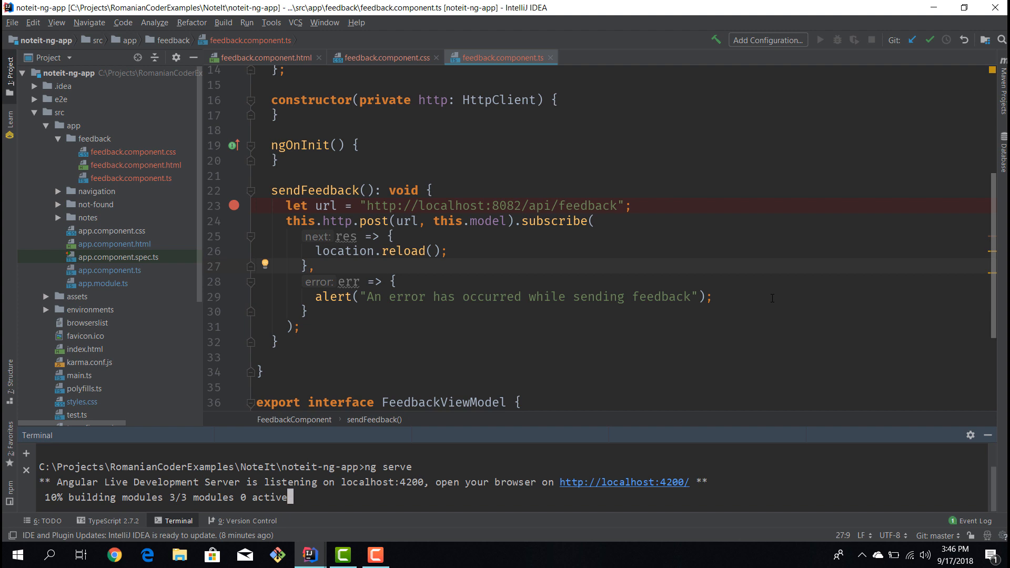
pyautogui.moveTo(243, 211)
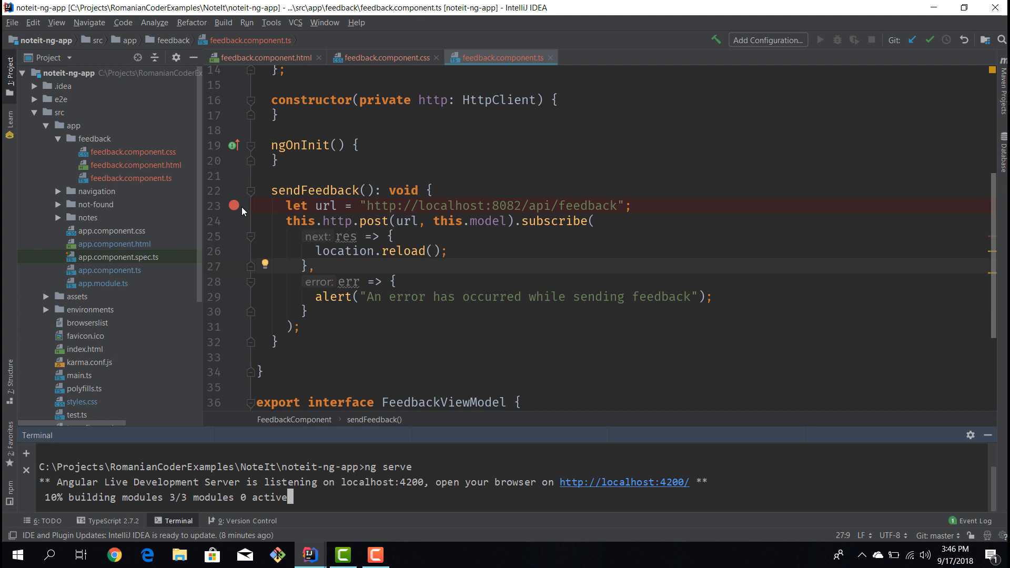
pyautogui.moveTo(234, 205)
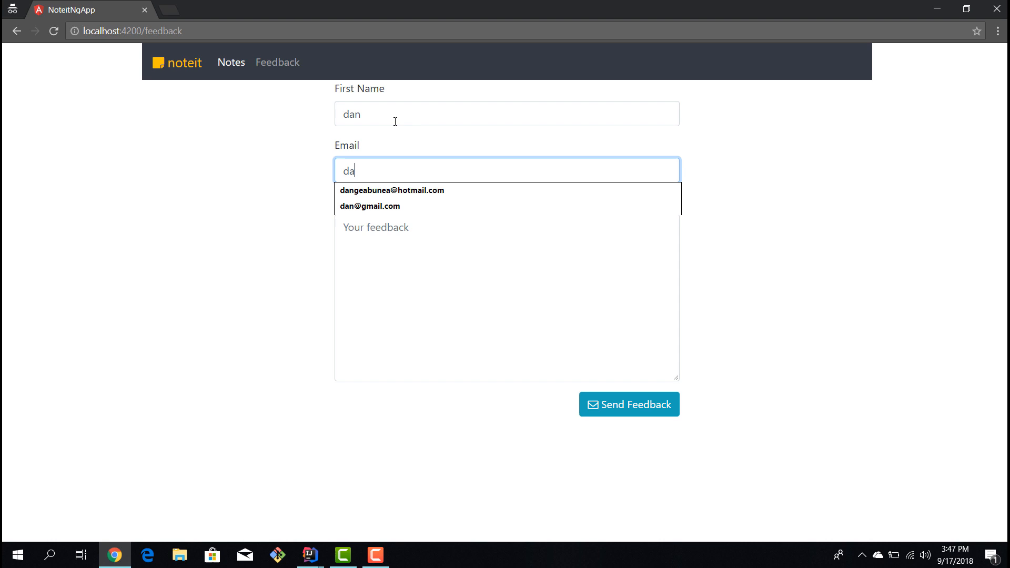
# Enter 'some cool feedback' as the feedback message
pyautogui.click(370, 206)
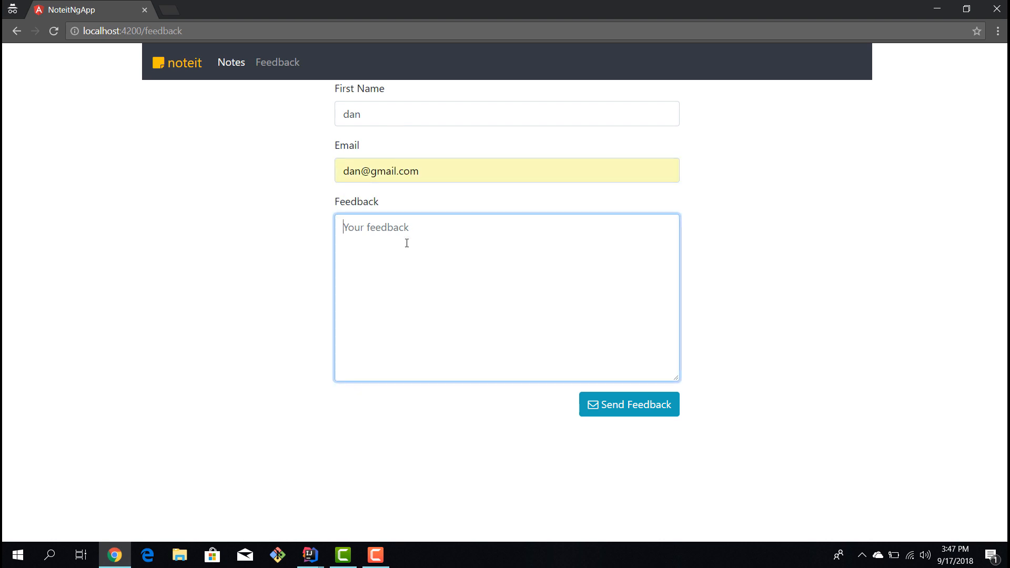
pyautogui.write('some cool')
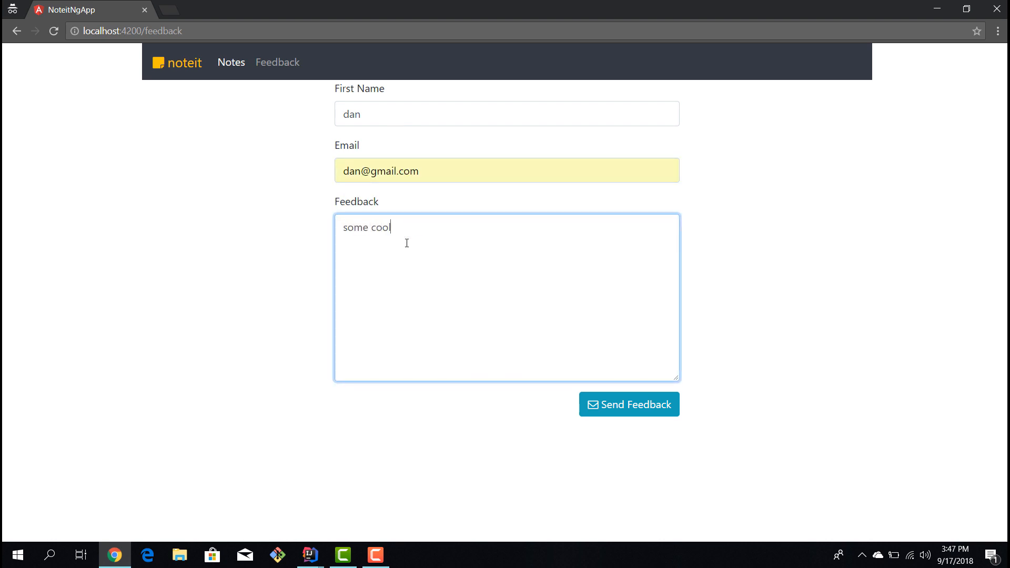
pyautogui.write('feedback')
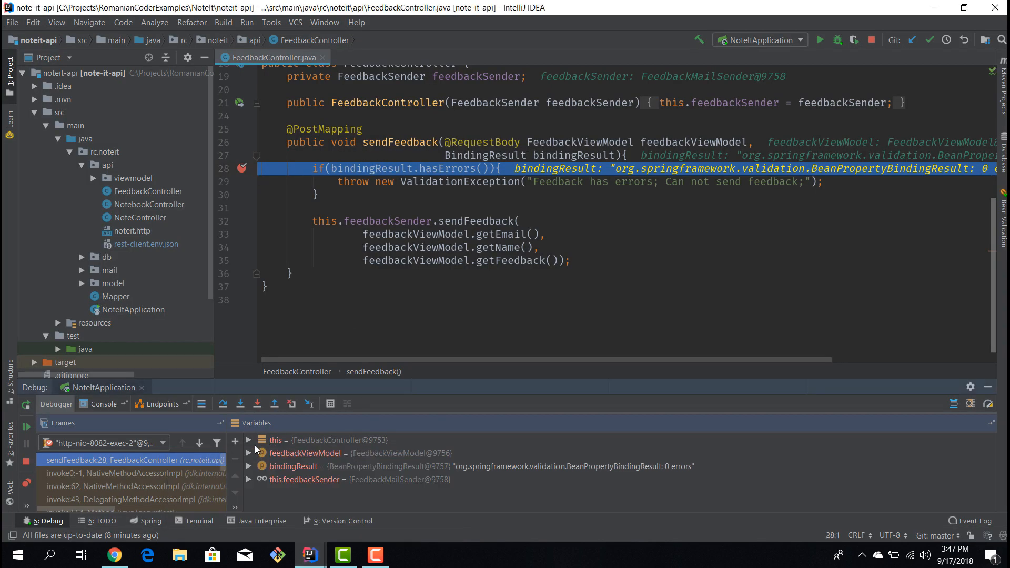
# Expand feedbackViewModel in the Variables pane to inspect the received feedback fields
pyautogui.click(250, 453)
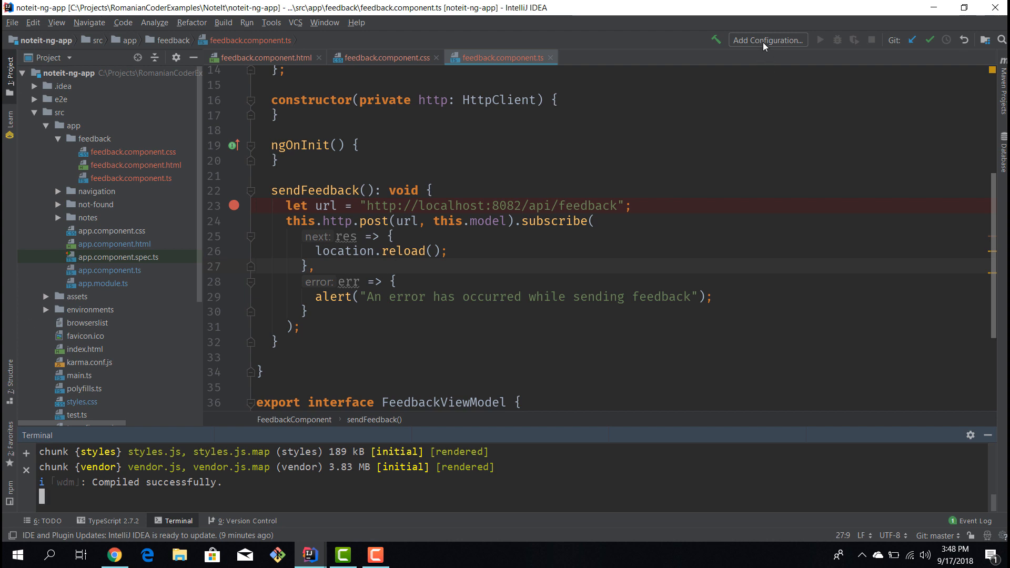
# Add a new JavaScript Debug configuration named 'Debug NoteIt' using the default browser
pyautogui.click(767, 40)
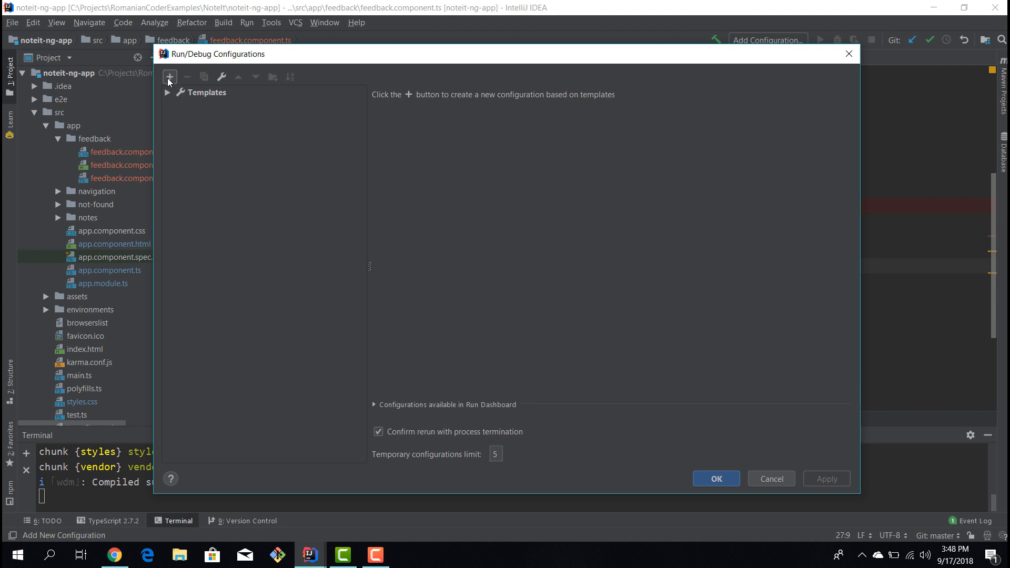
pyautogui.click(170, 77)
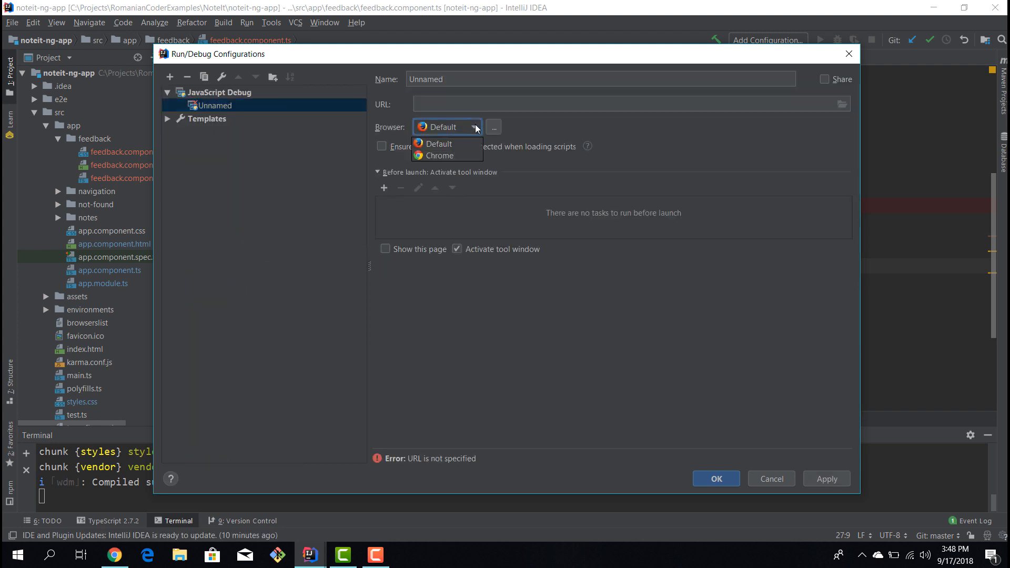
pyautogui.click(438, 143)
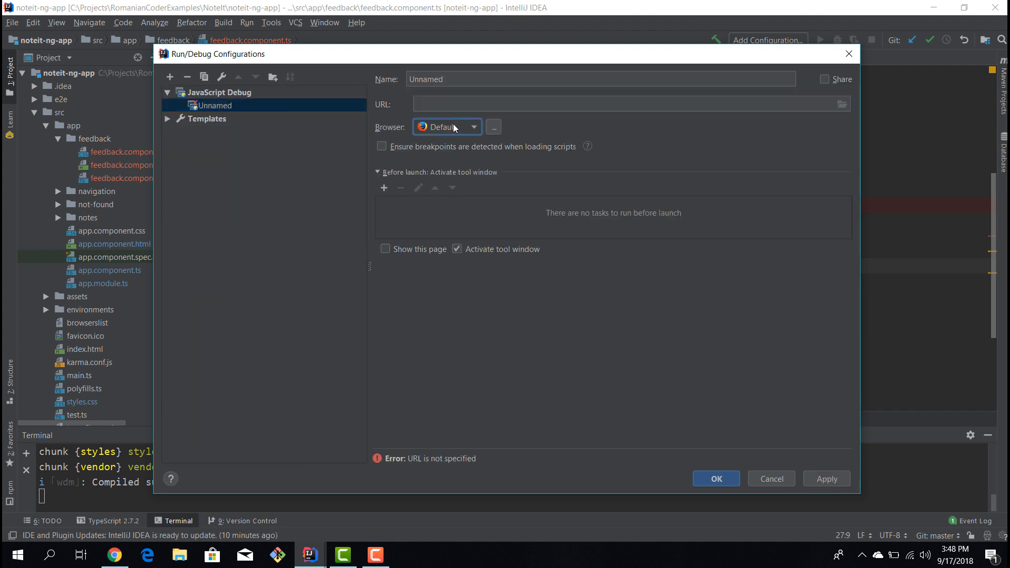
pyautogui.write('De')
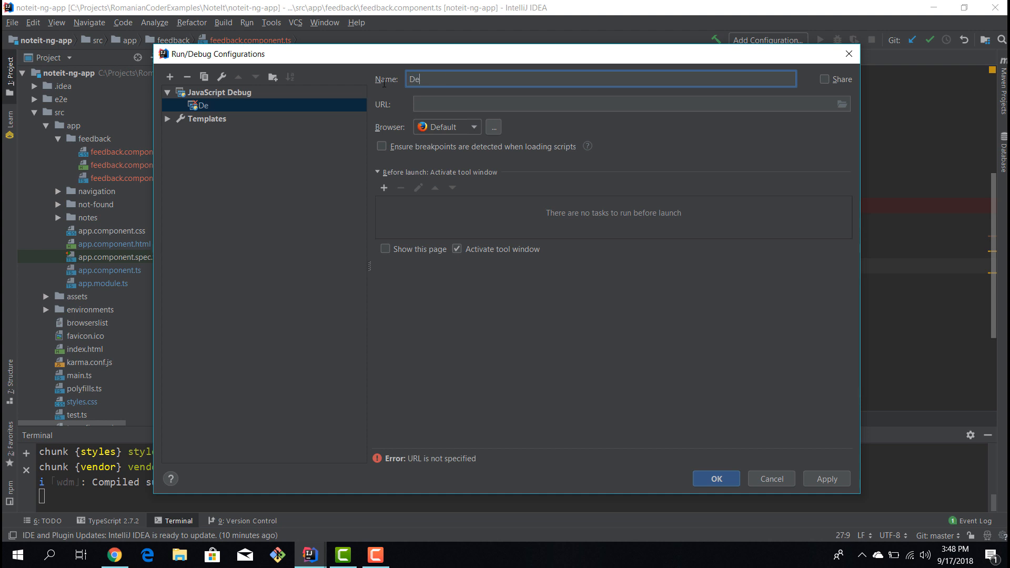
pyautogui.write('bug NoteI')
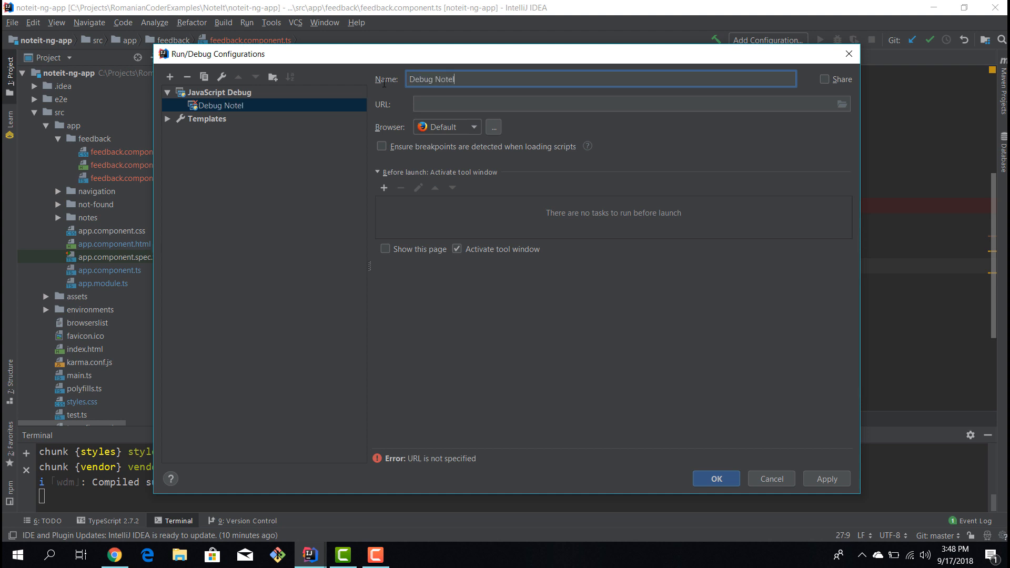
pyautogui.click(600, 104)
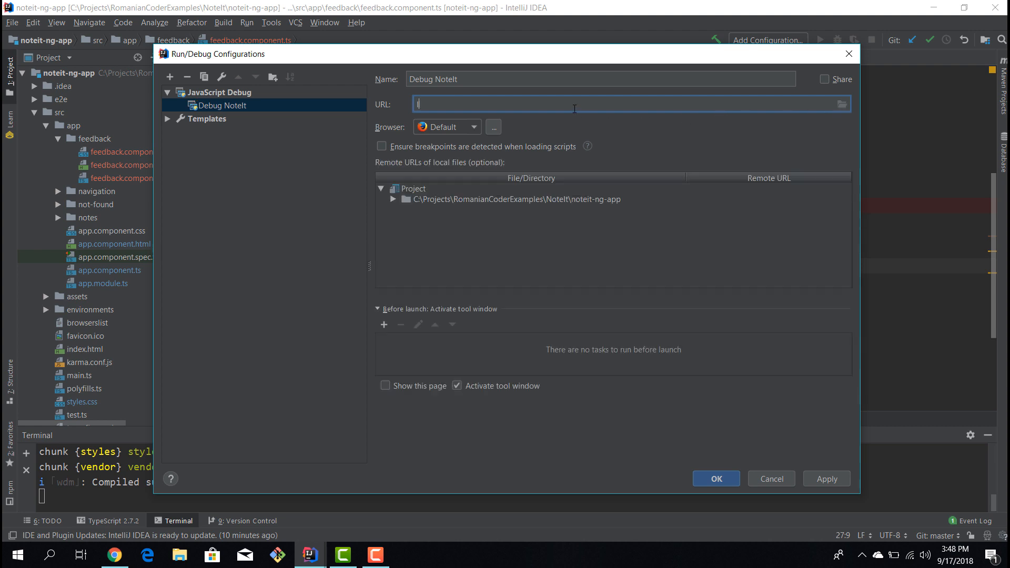
pyautogui.write('localhost')
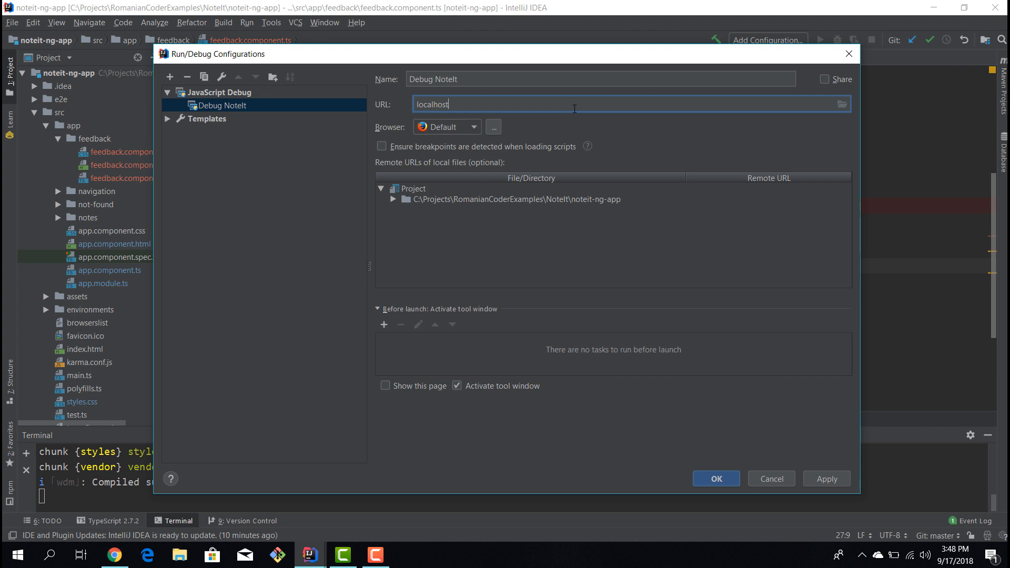
pyautogui.write('http')
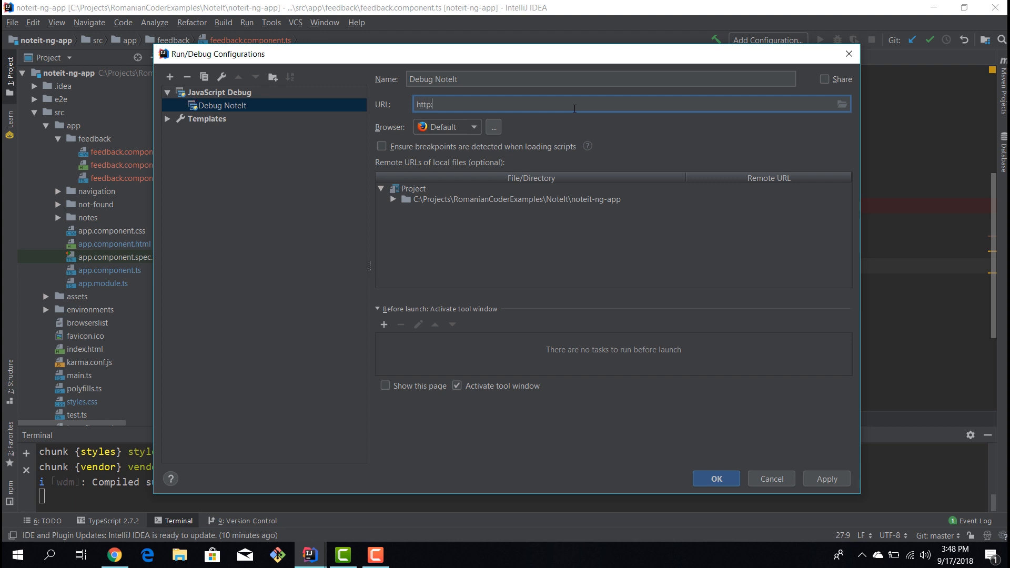
pyautogui.write('://localhost')
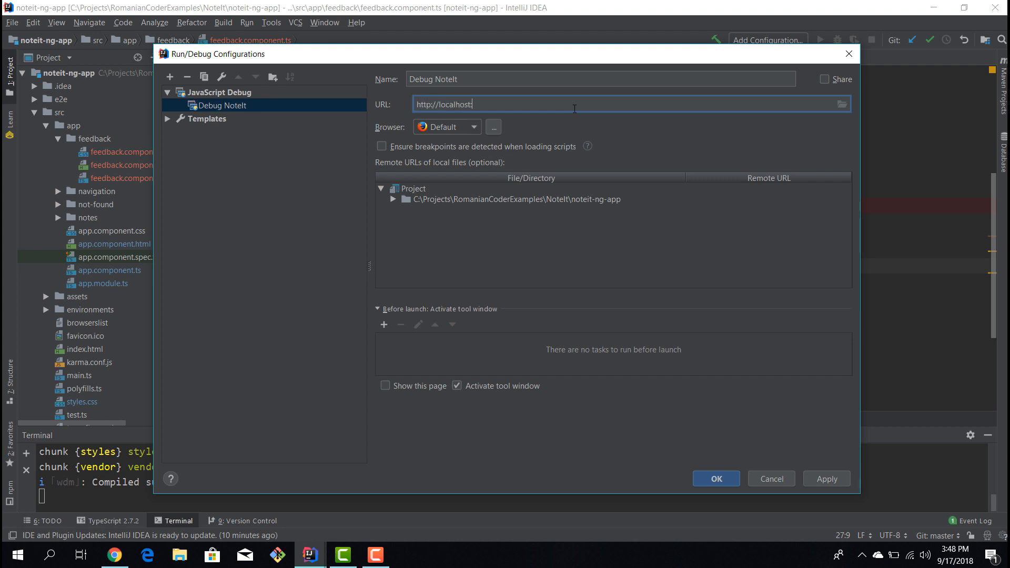
pyautogui.write(':4200')
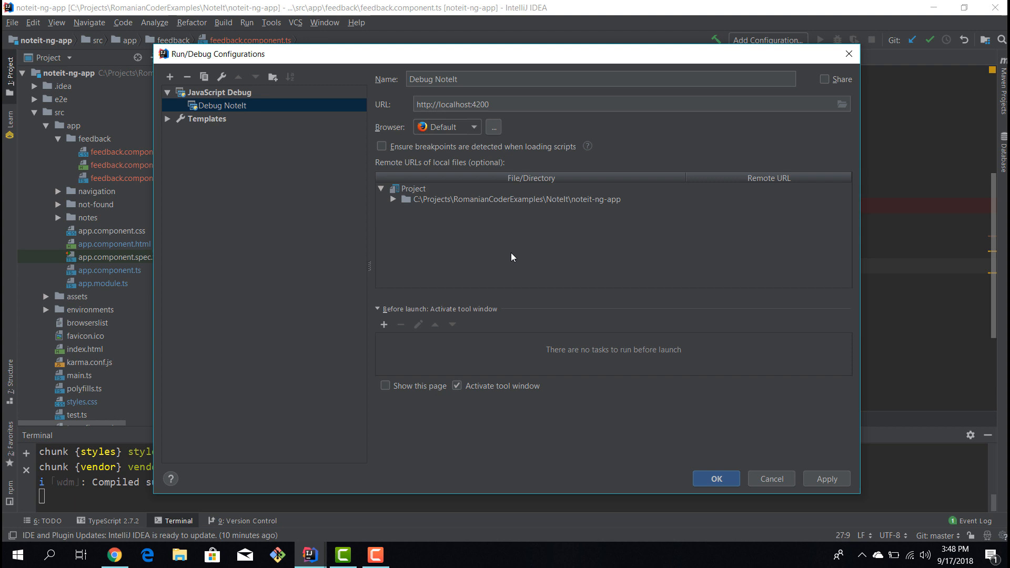
pyautogui.click(382, 147)
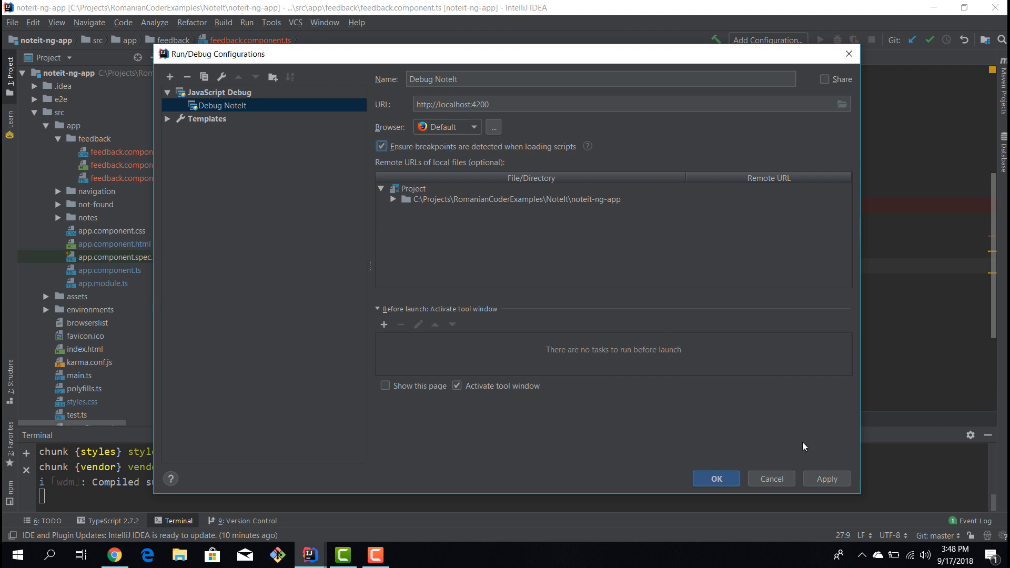
pyautogui.click(826, 479)
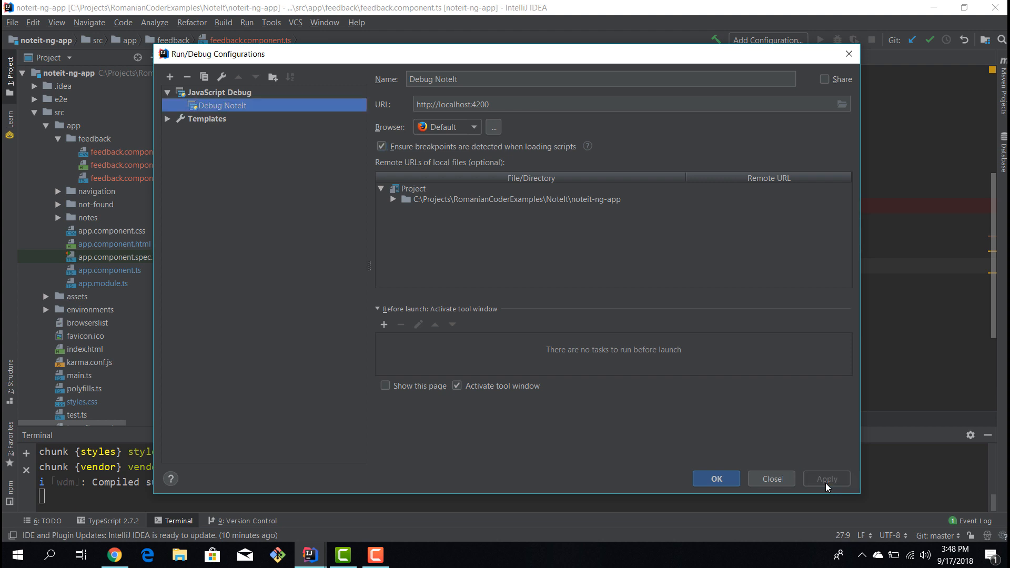
pyautogui.click(715, 479)
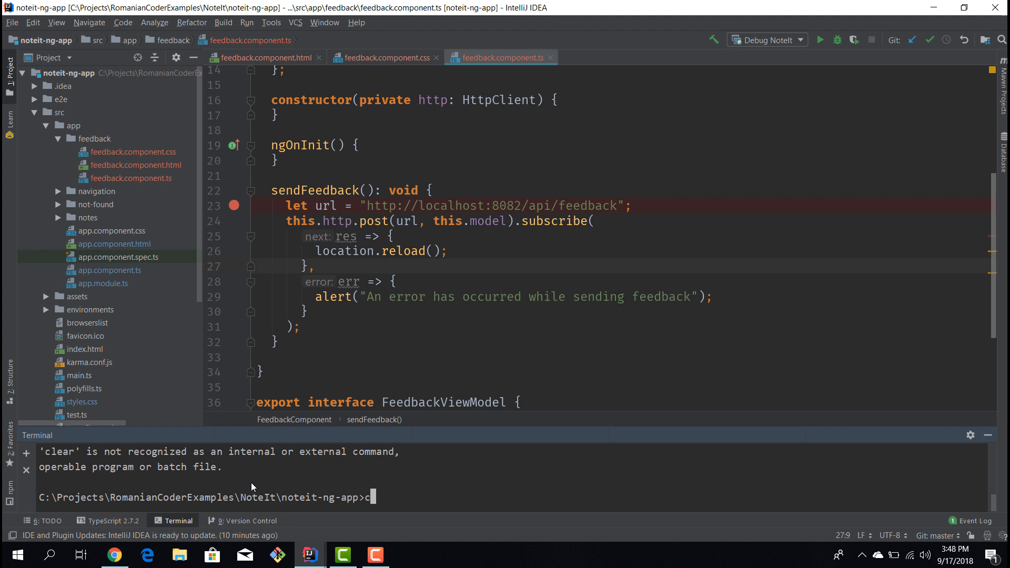
# Run npm start in the terminal until the Angular app reports 'Compiled successfully'
pyautogui.write('npm i')
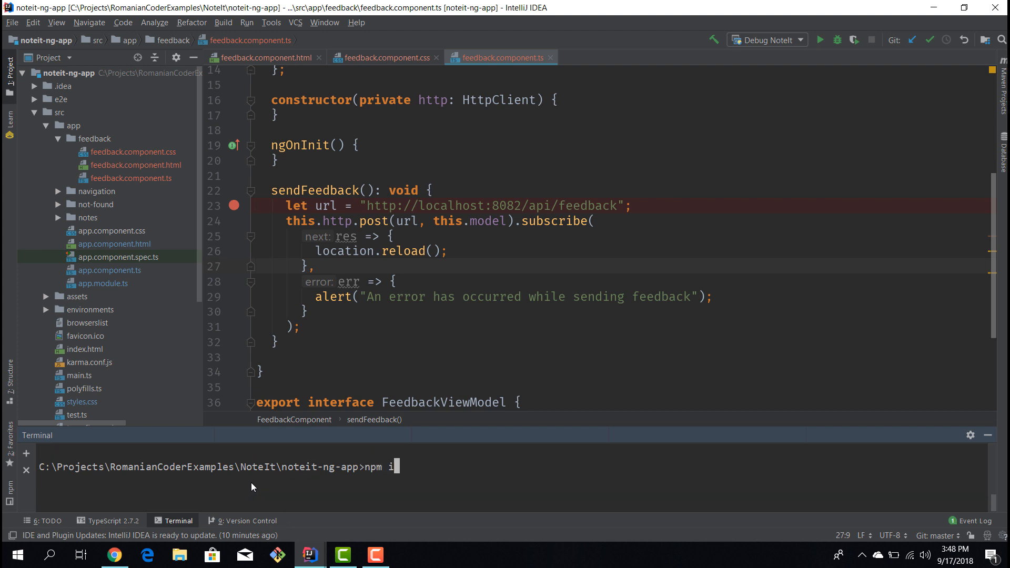
pyautogui.write('start')
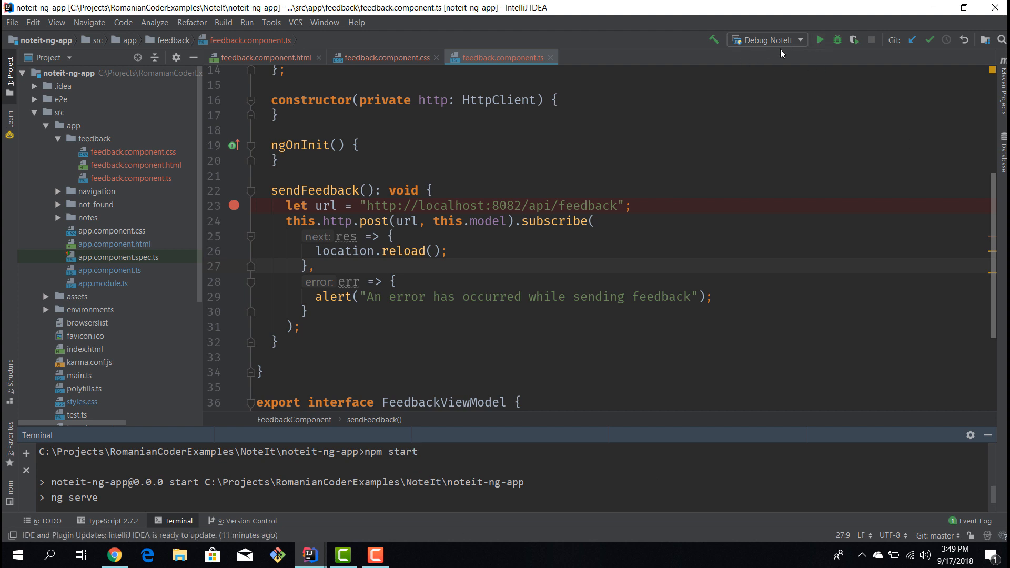
pyautogui.moveTo(761, 64)
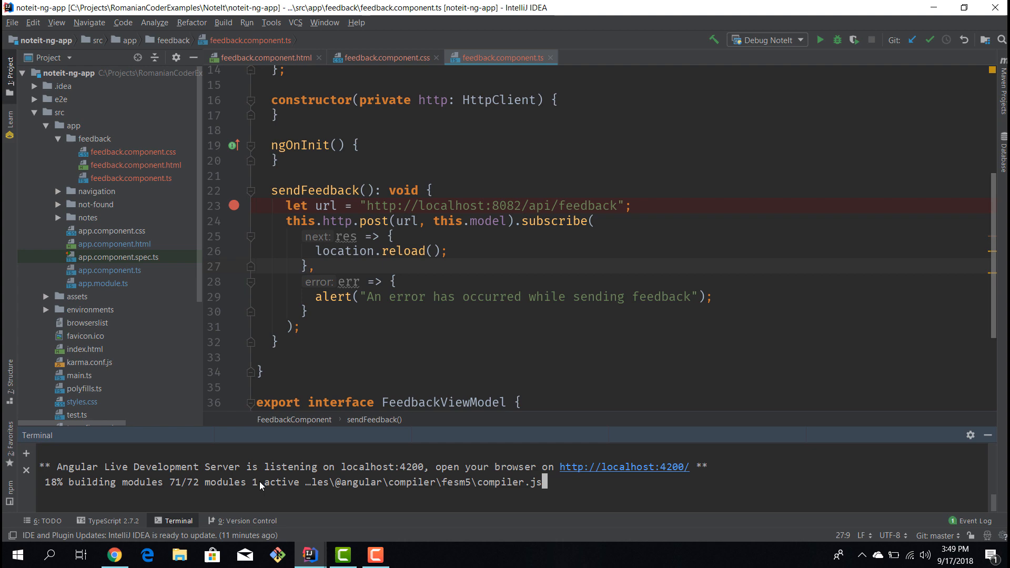
pyautogui.rightClick(114, 554)
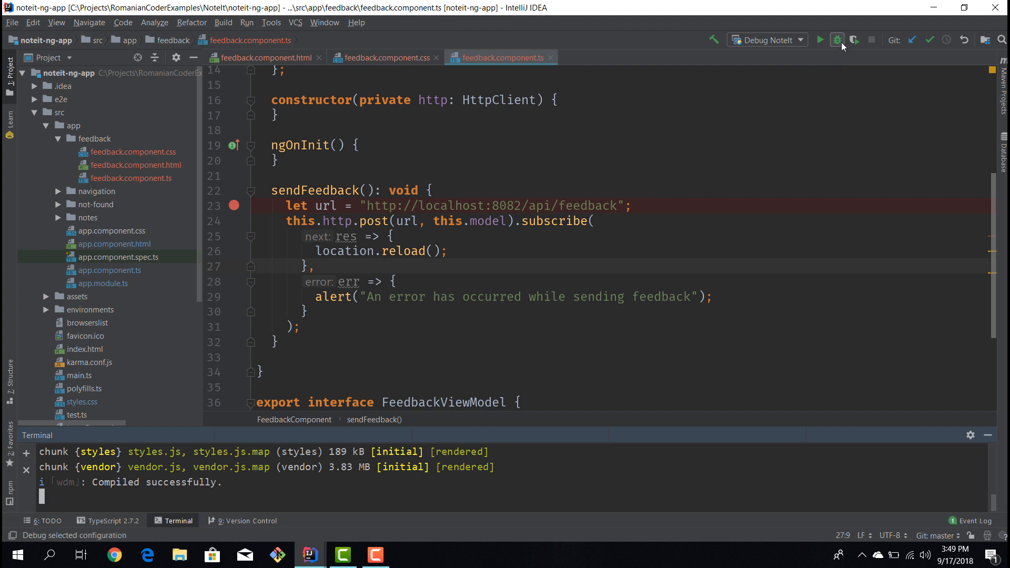
pyautogui.moveTo(837, 40)
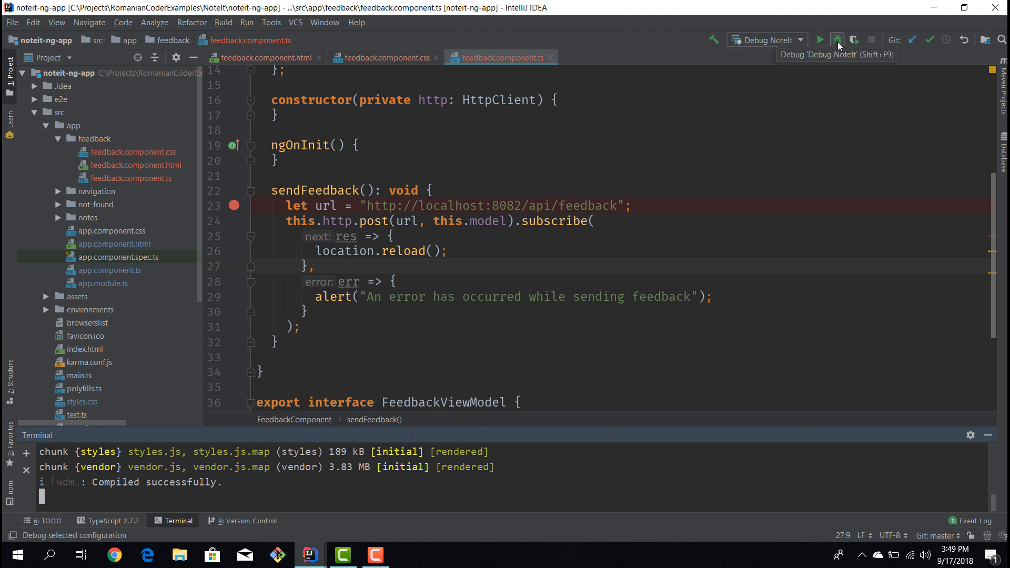
# Debug the 'Debug NoteIt' configuration and bring up the browser showing localhost:4200
pyautogui.click(838, 40)
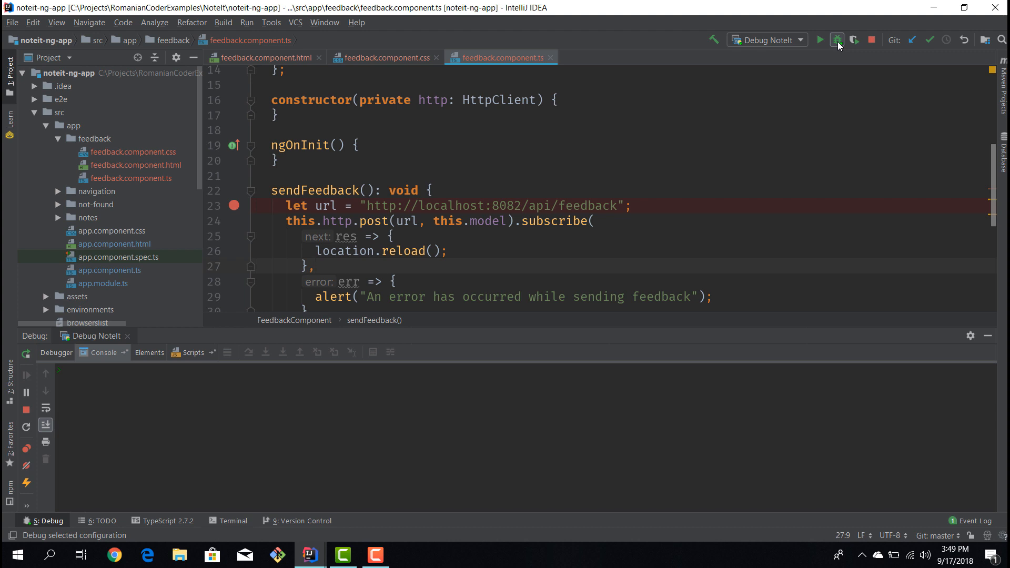
pyautogui.click(407, 555)
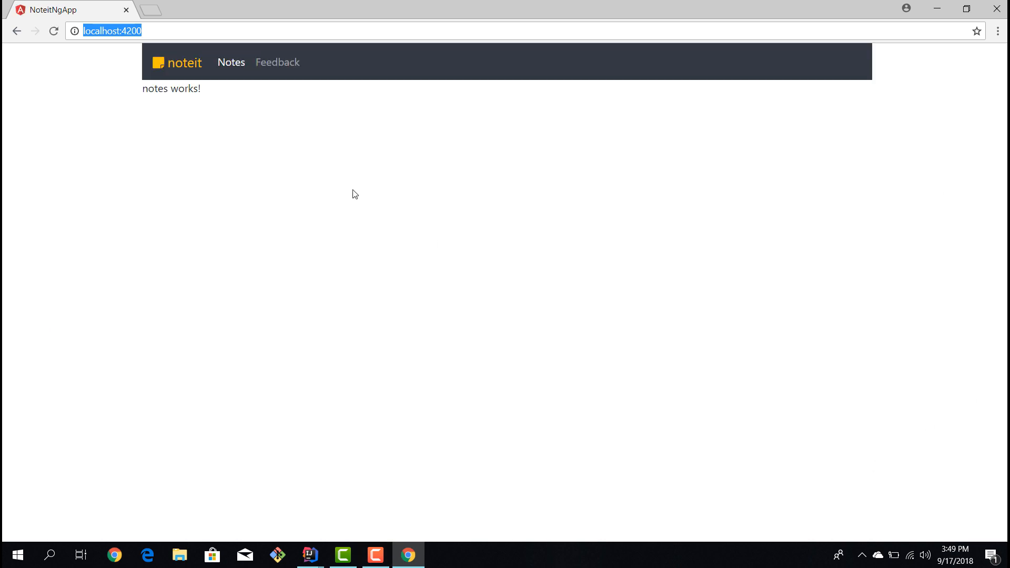
pyautogui.click(277, 62)
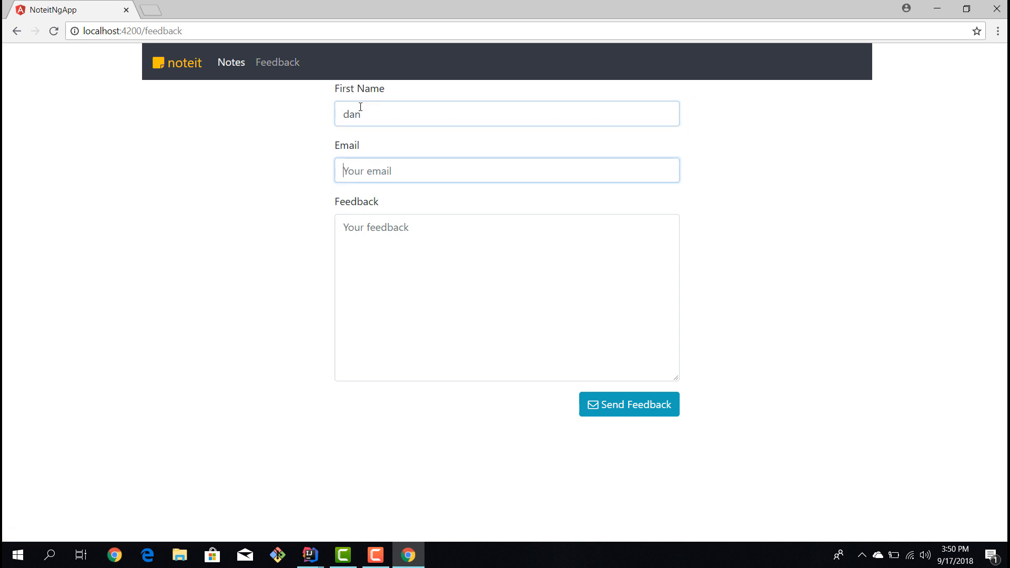
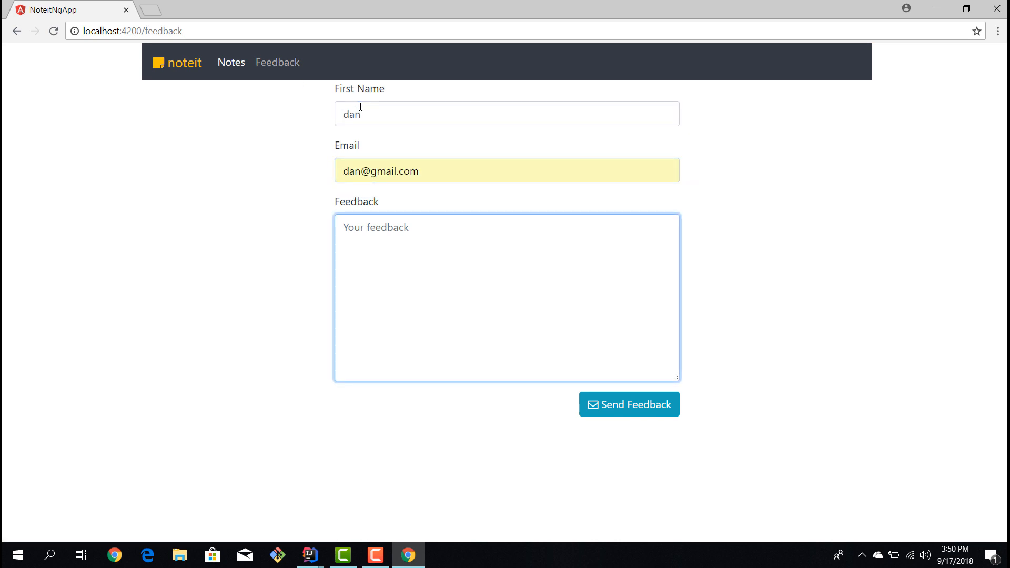
pyautogui.write('another awesome feeb')
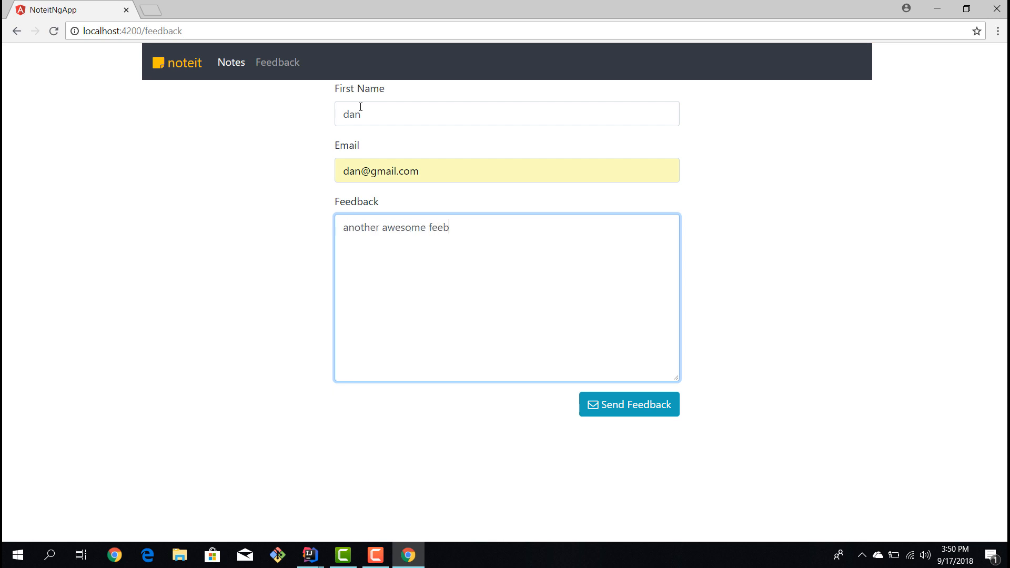
pyautogui.write('ack')
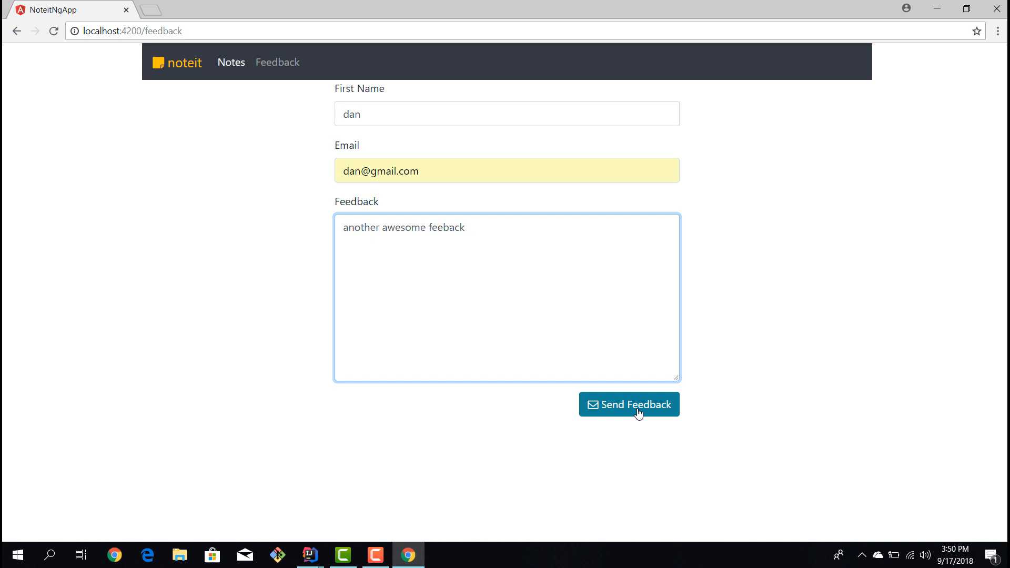
pyautogui.click(629, 405)
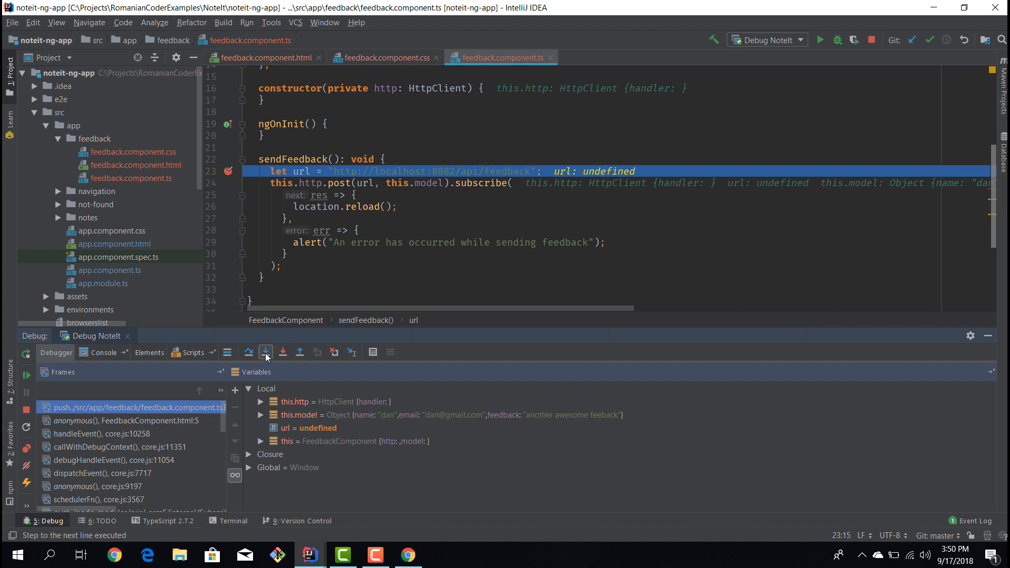
pyautogui.moveTo(265, 353)
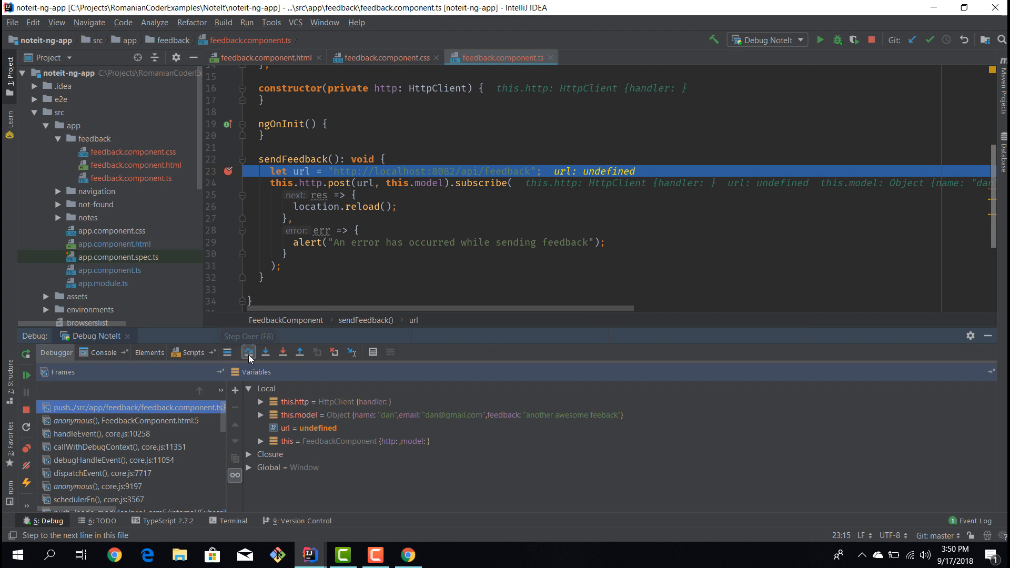
# Step over line 23 so url holds the localhost:8082 feedback endpoint
pyautogui.click(248, 352)
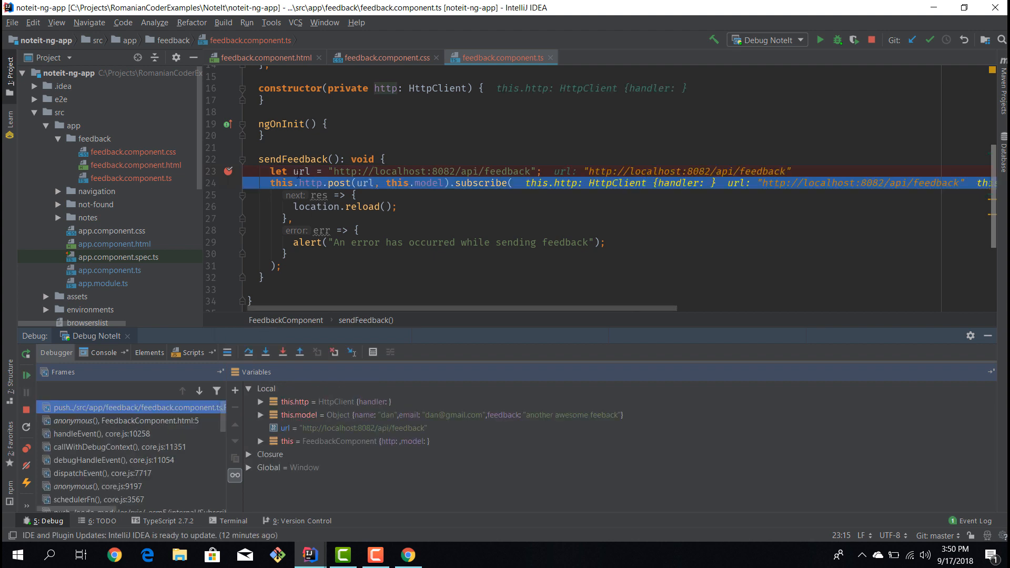
pyautogui.moveTo(299, 172)
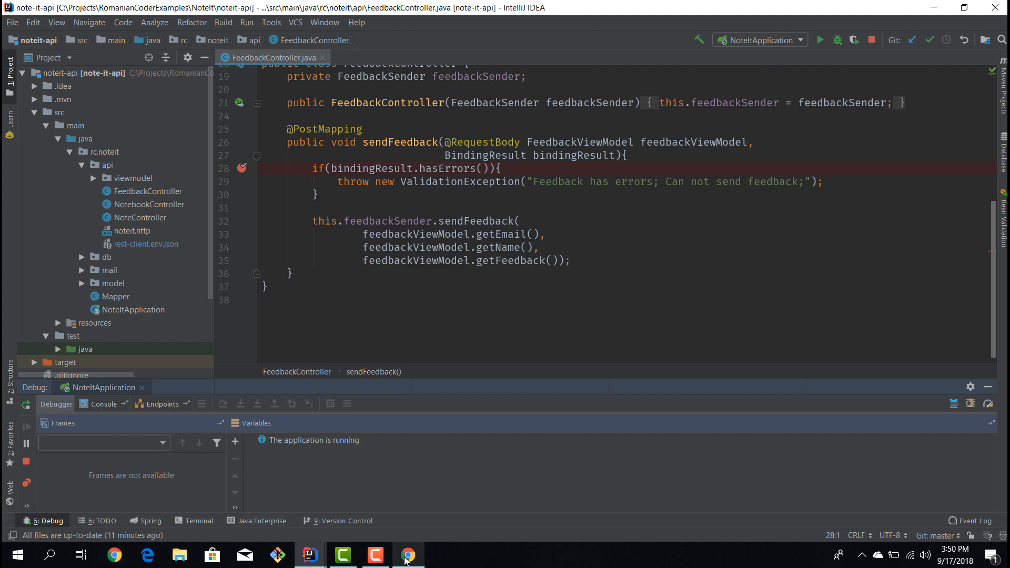
# Clear the line 23 breakpoint in the noteit-ng-app project and bring Chrome back to front
pyautogui.click(408, 555)
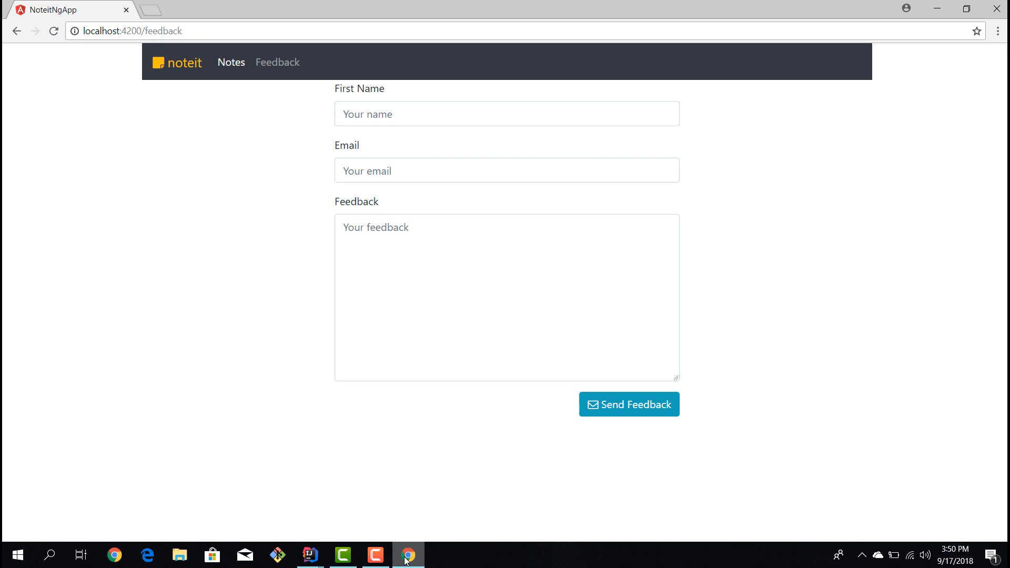
pyautogui.click(309, 554)
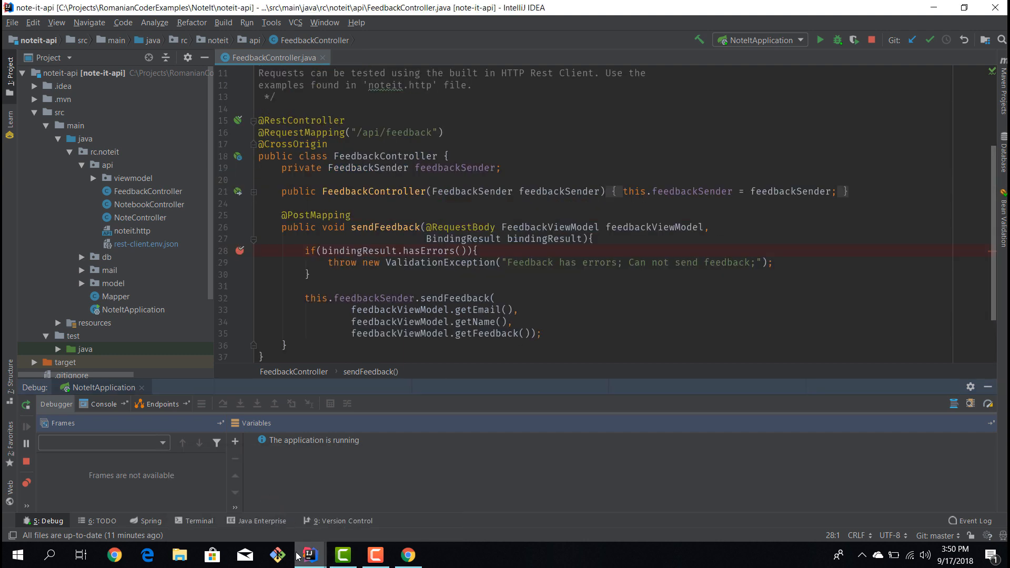
pyautogui.click(309, 555)
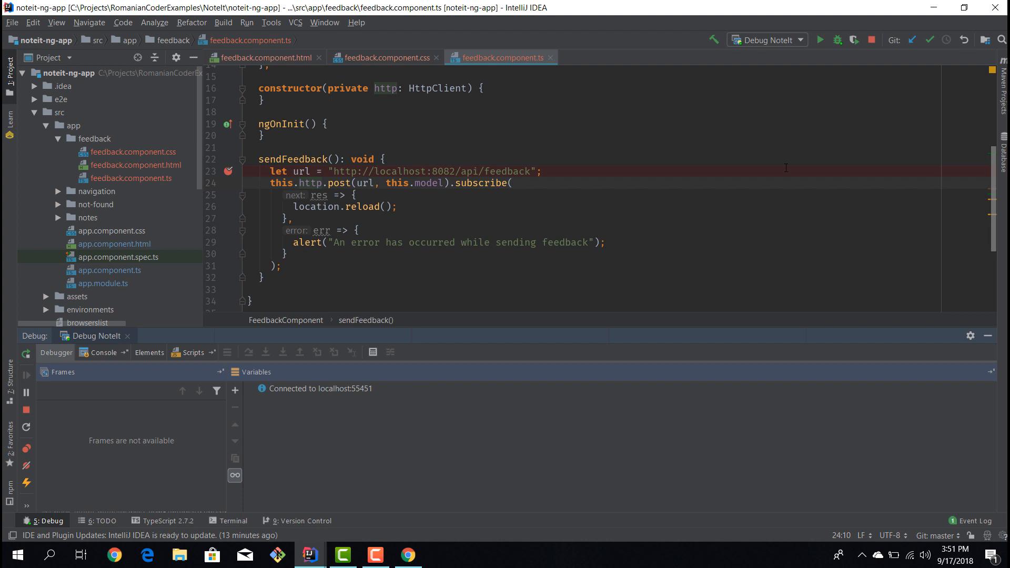
pyautogui.moveTo(220, 187)
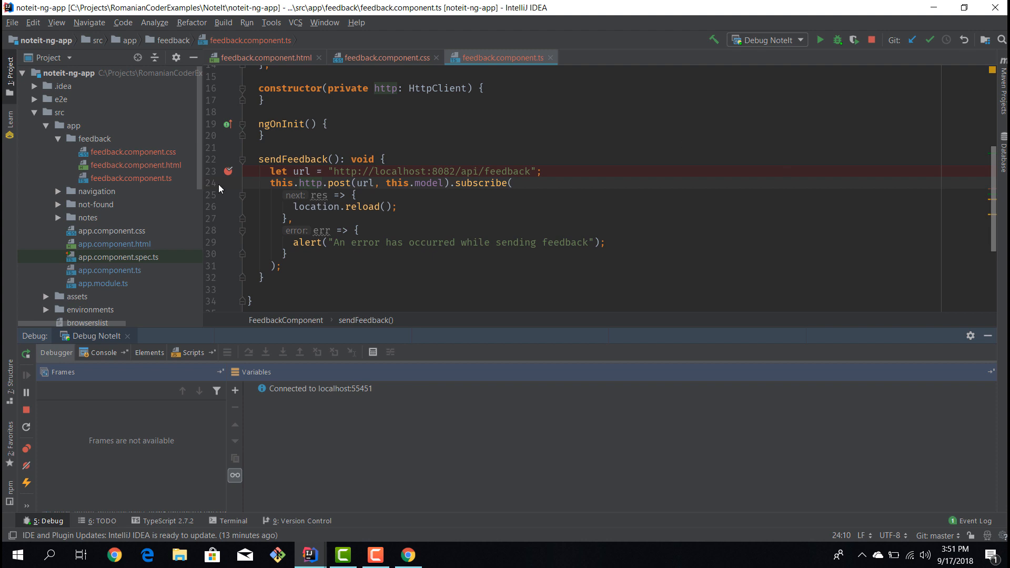
pyautogui.click(298, 183)
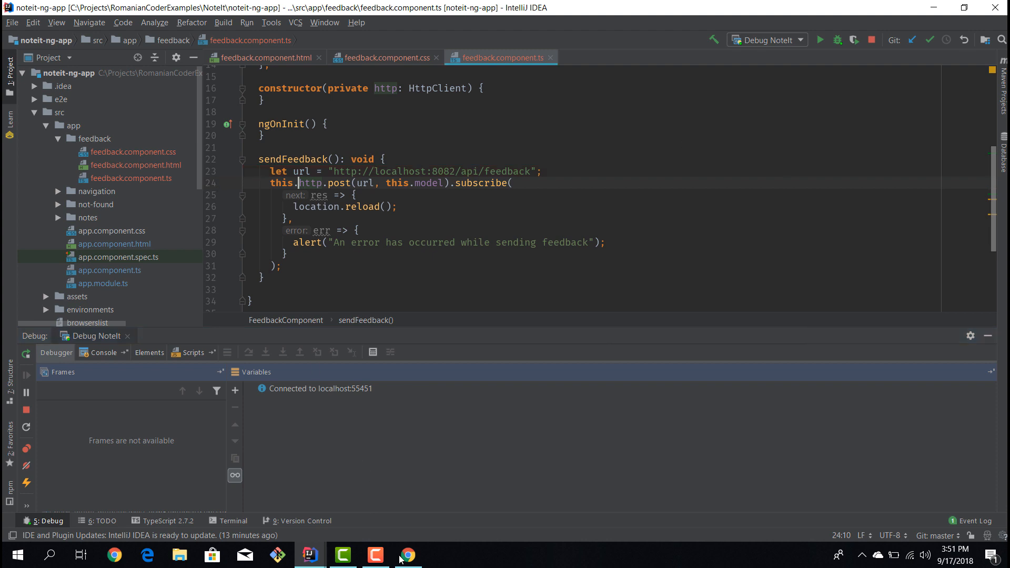
pyautogui.click(408, 555)
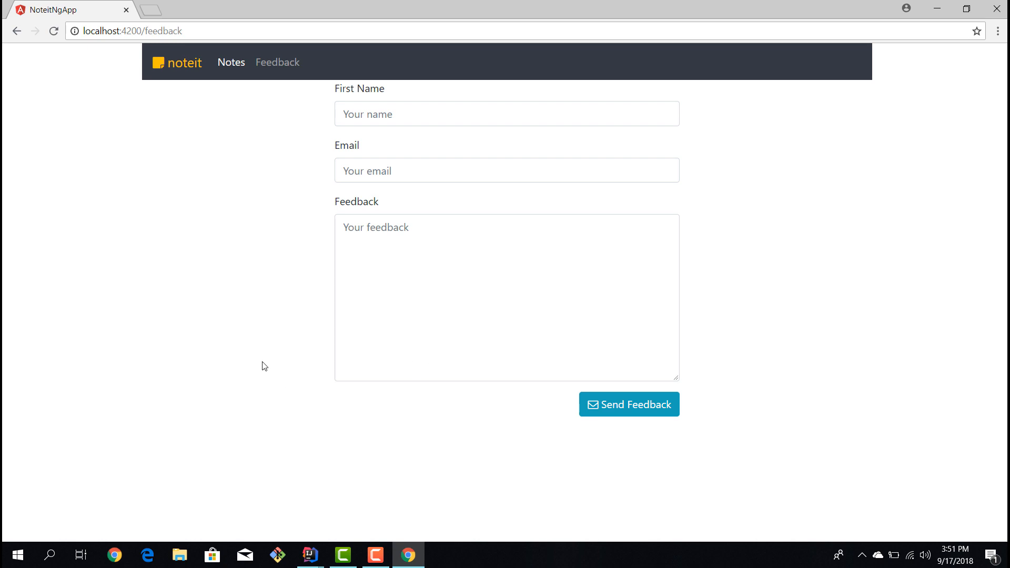
# Open Chrome DevTools Sources and search 'Fe' to find feedback.component.ts
pyautogui.press('F12')
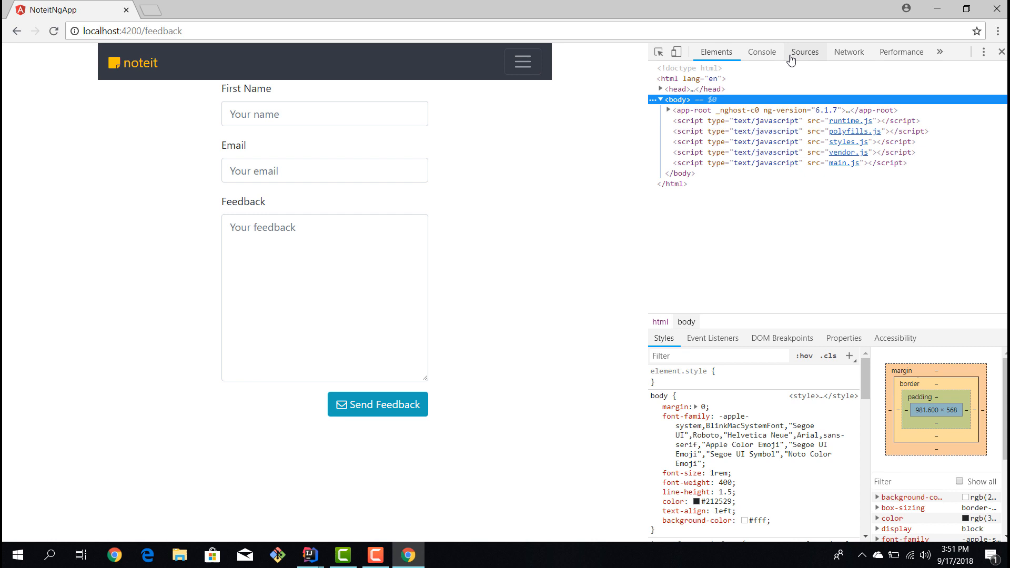
pyautogui.click(805, 51)
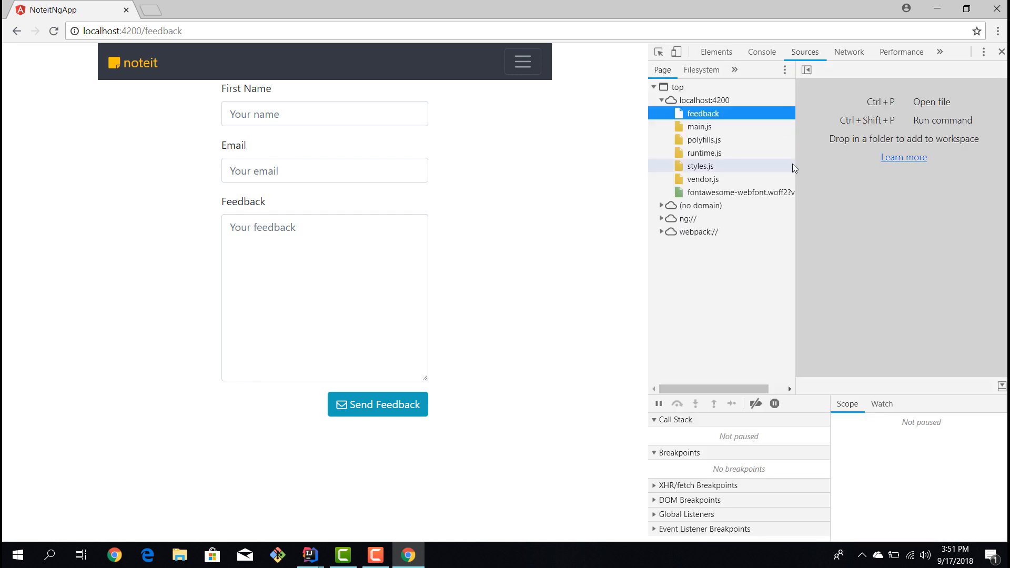
pyautogui.write('Fe')
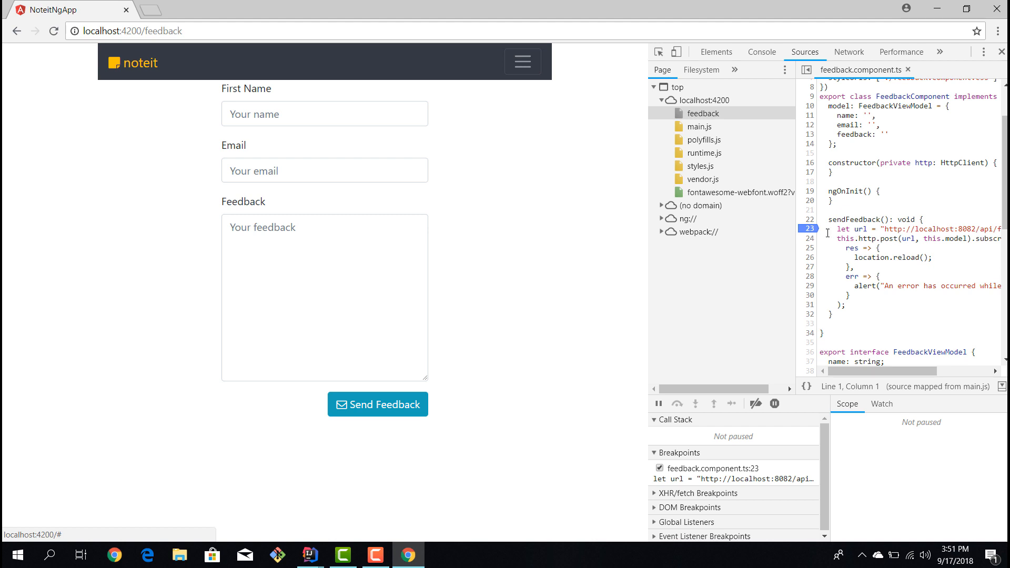
pyautogui.write('dan')
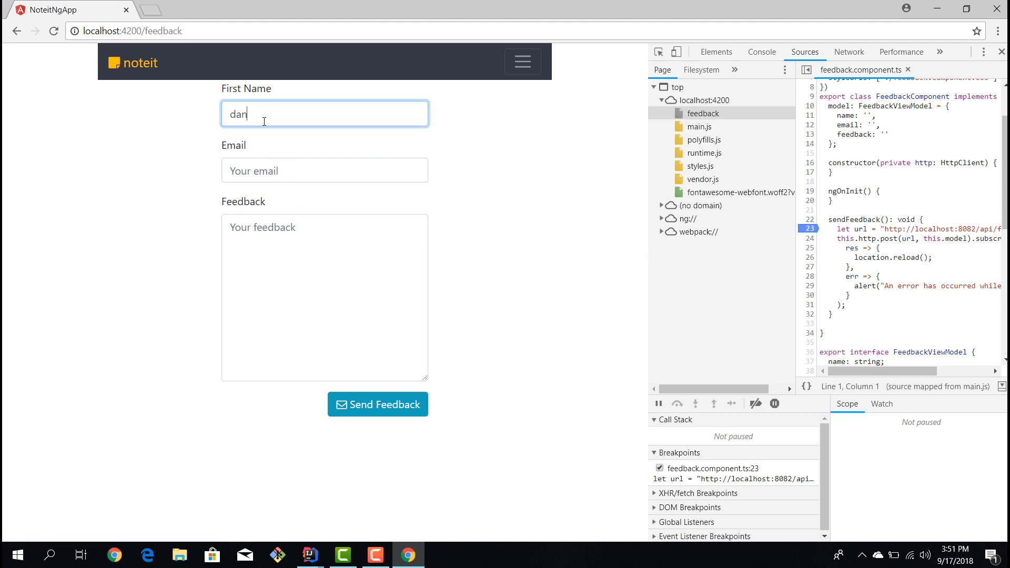
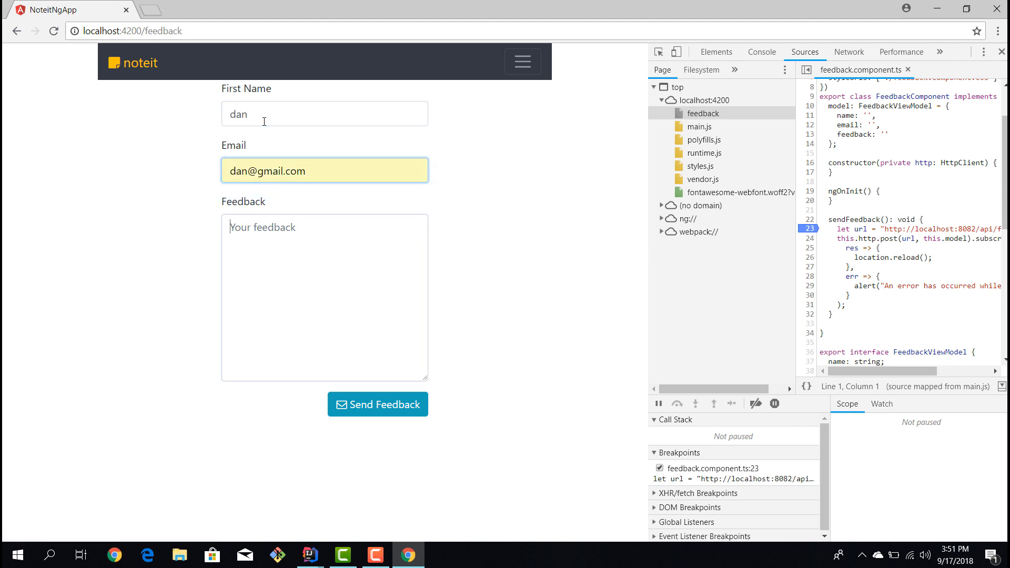
pyautogui.write('hfhfjdshfjdsh')
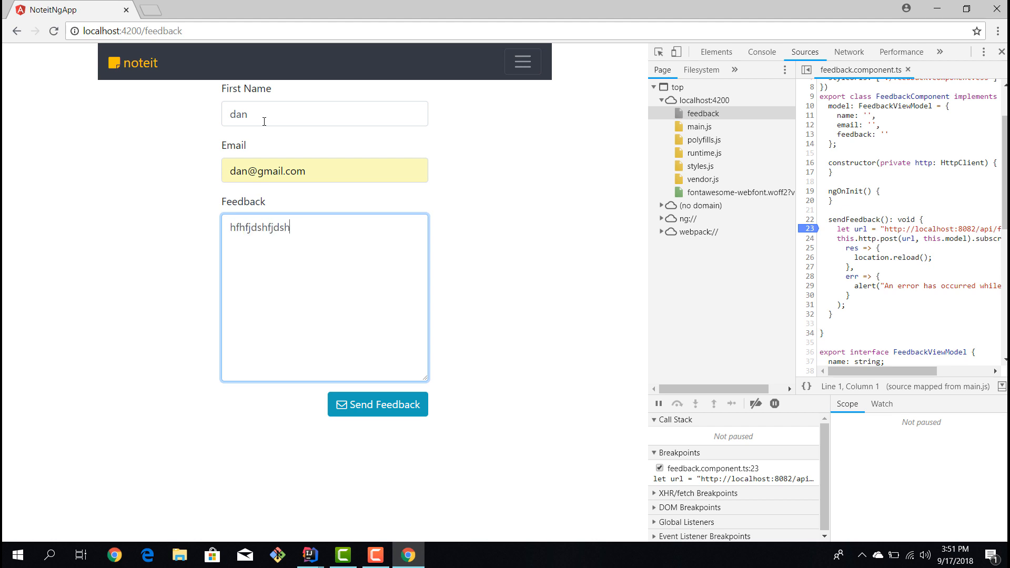
pyautogui.click(378, 404)
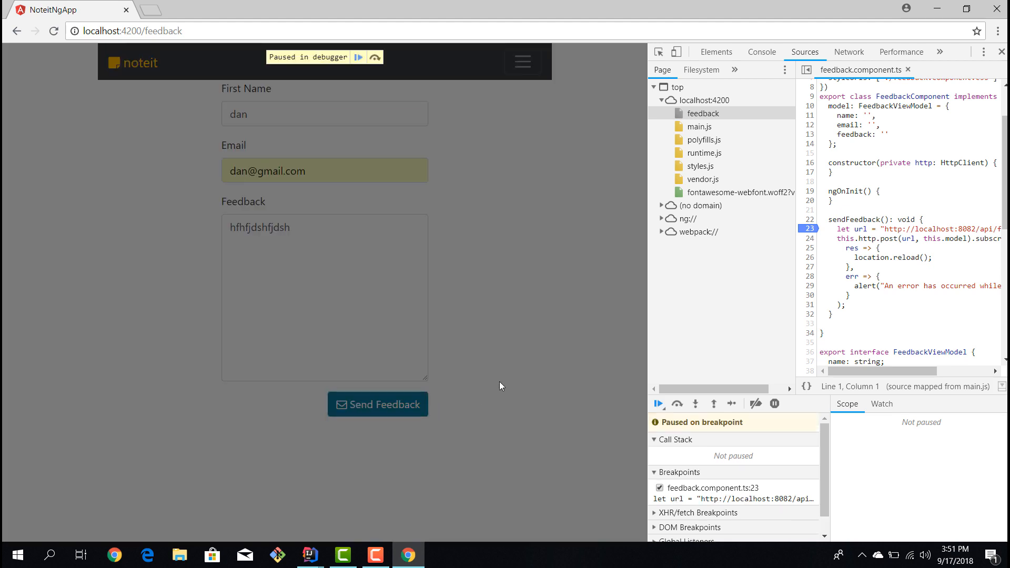